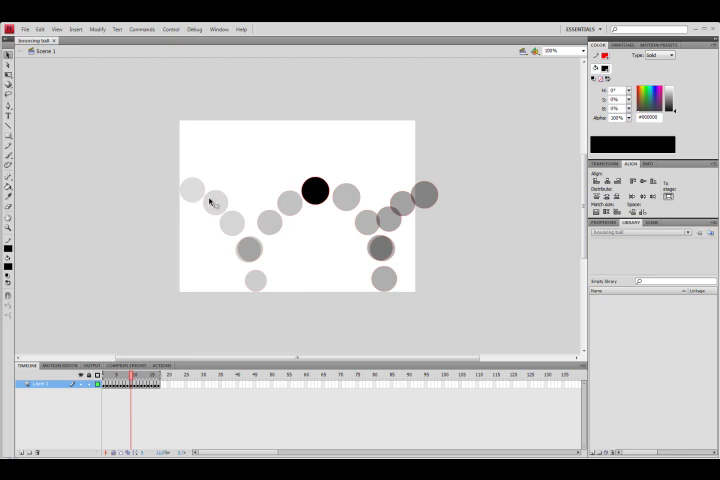
{"action": "mouse_move", "coordinate": [255, 252]}
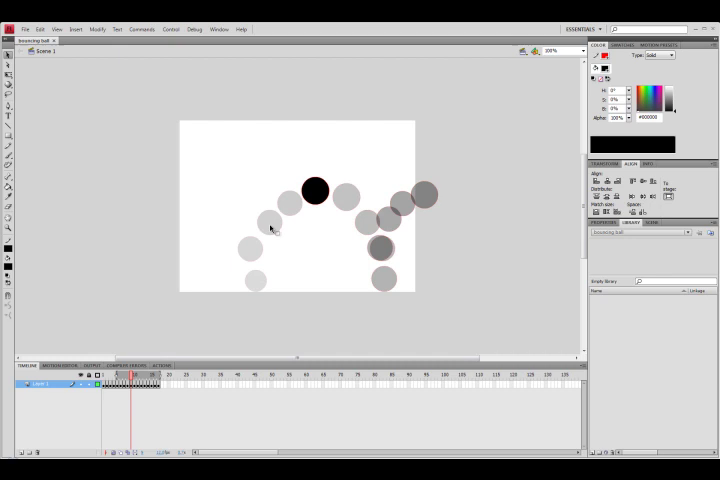
Paint a red flattened squash curve beneath the lowest right-hand ball
{"action": "left_click_drag", "start_coordinate": [186, 196], "coordinate": [214, 224]}
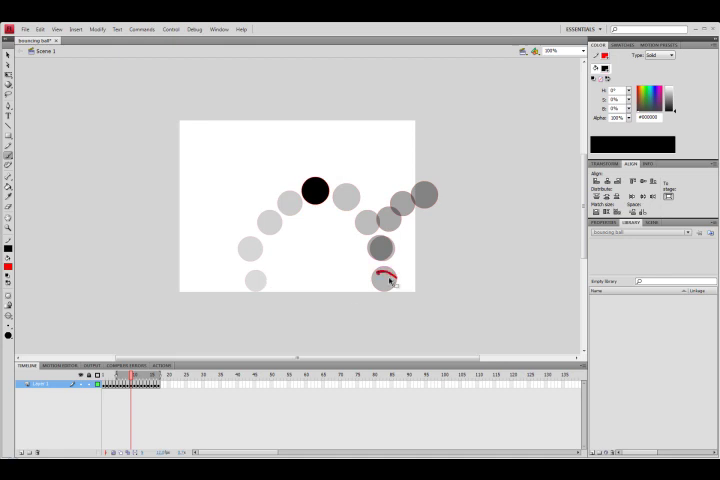
{"action": "left_click_drag", "start_coordinate": [375, 275], "coordinate": [400, 290]}
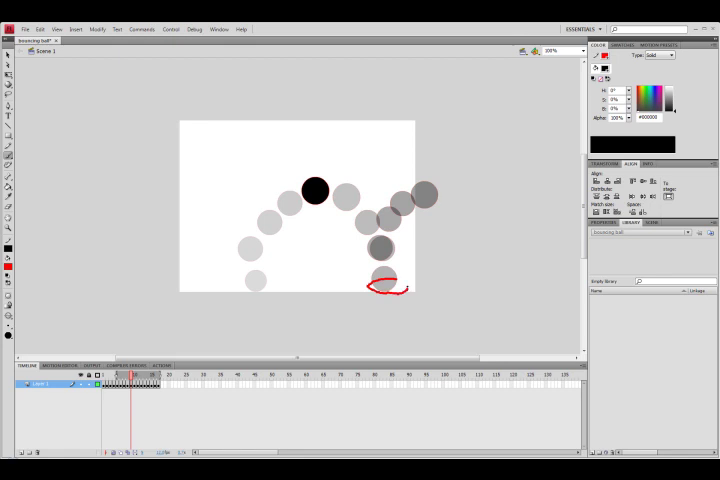